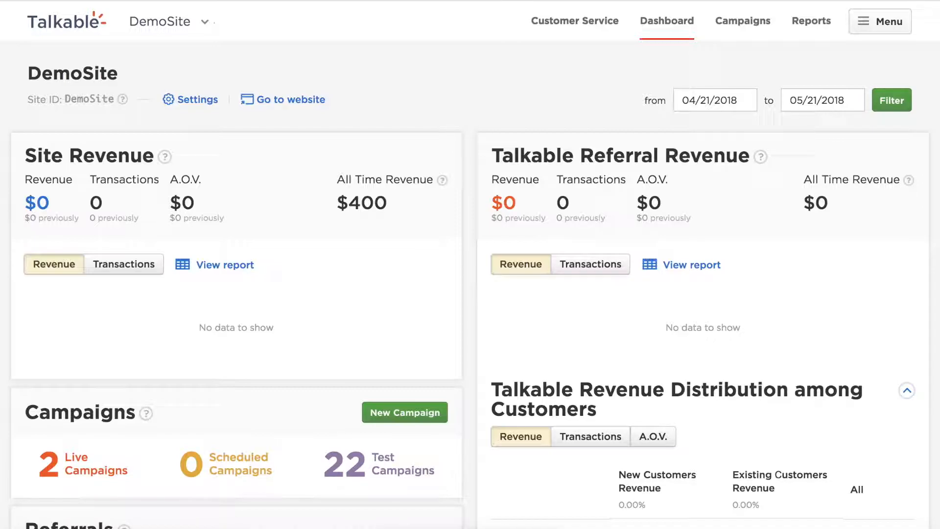
Review DemoSite's Fraud Settings: Custom profile, manual approval, all advocate/friend rules on Skip.
left_click(883, 21)
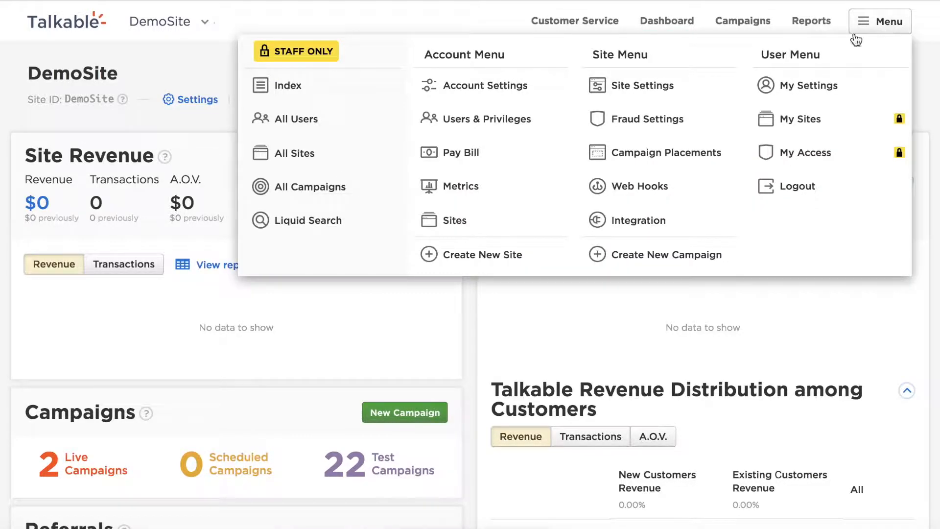
left_click(647, 119)
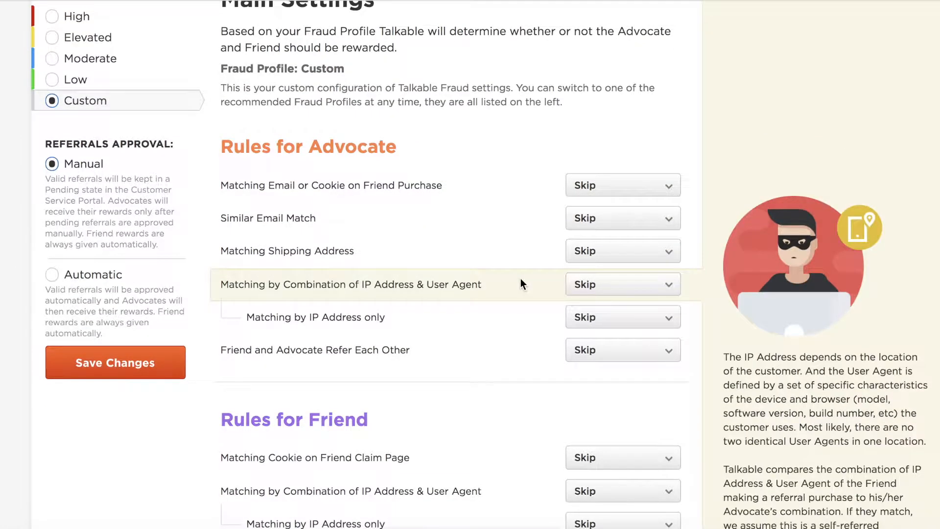
scroll("down", 3)
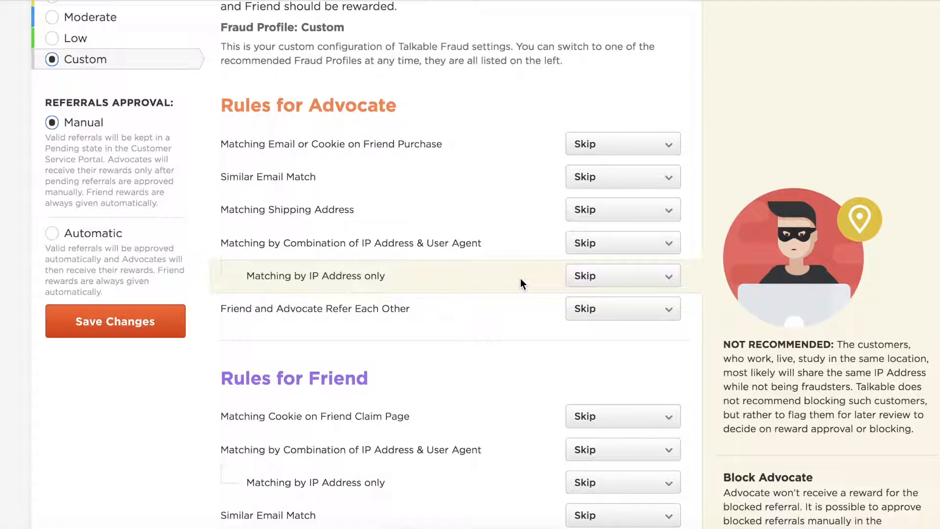
scroll("down", 3)
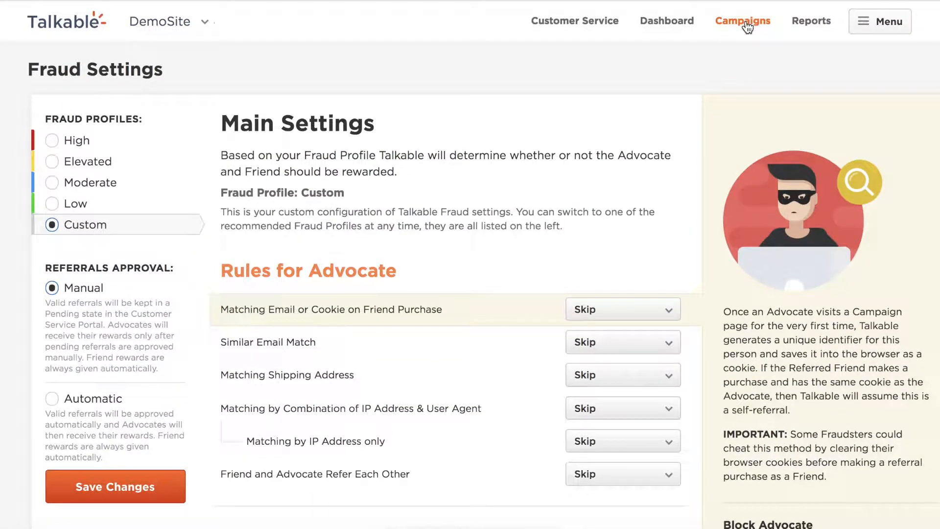
From Campaigns, reach the newest Invite Post Purchase test campaign's QA functionality test page.
left_click(742, 20)
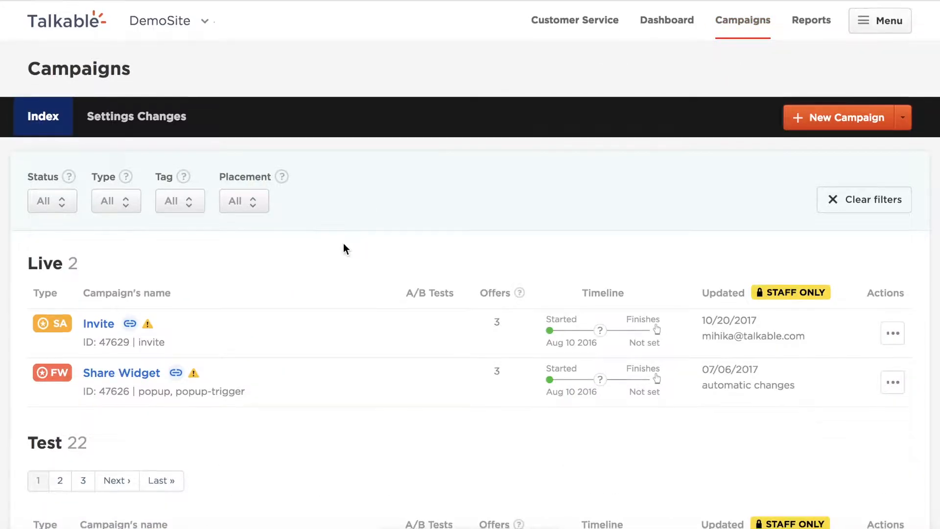
scroll("down", 3)
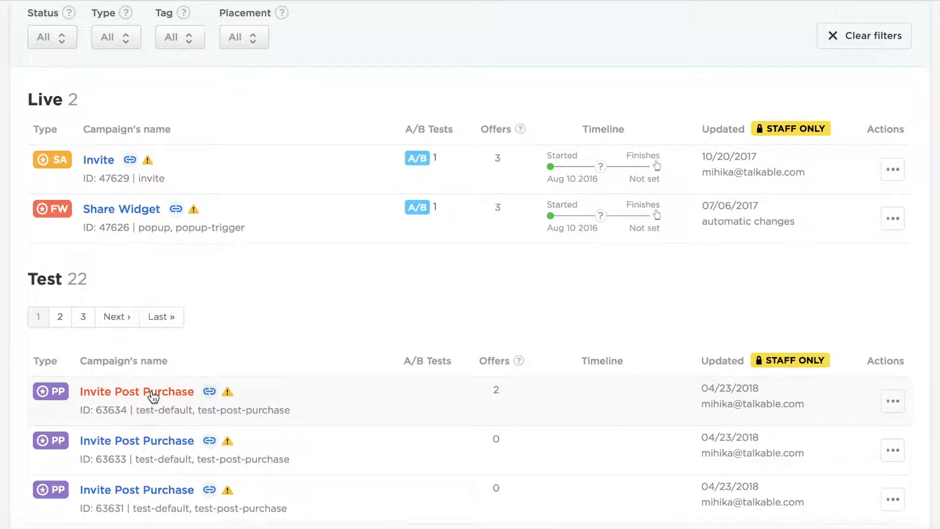
left_click(136, 392)
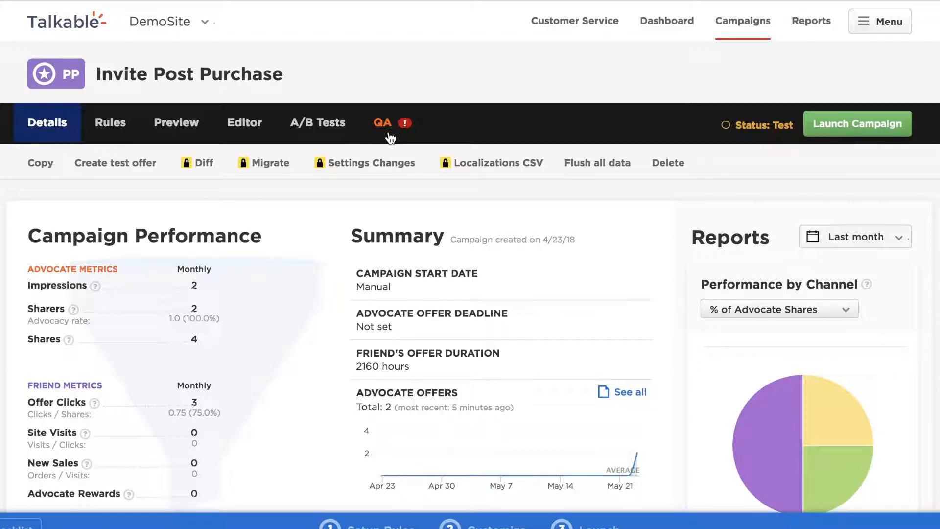
left_click(383, 122)
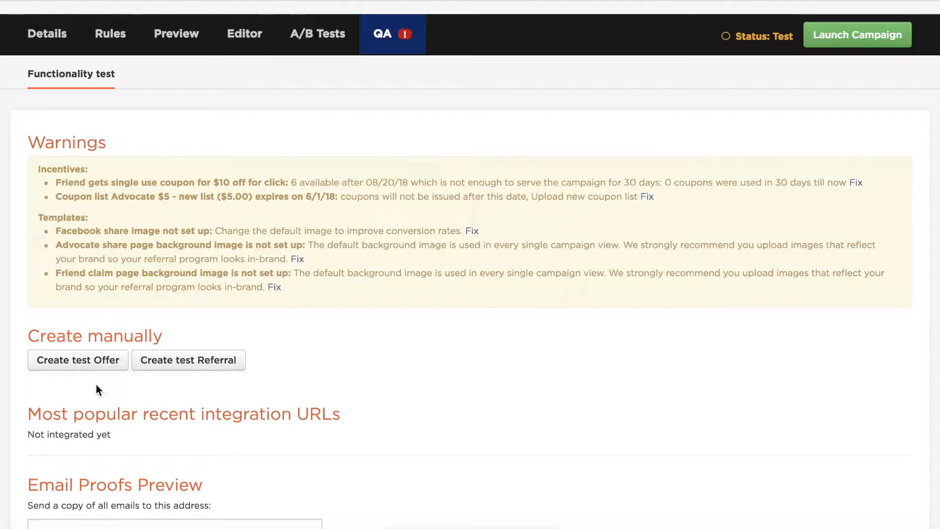
mouse_move(92, 374)
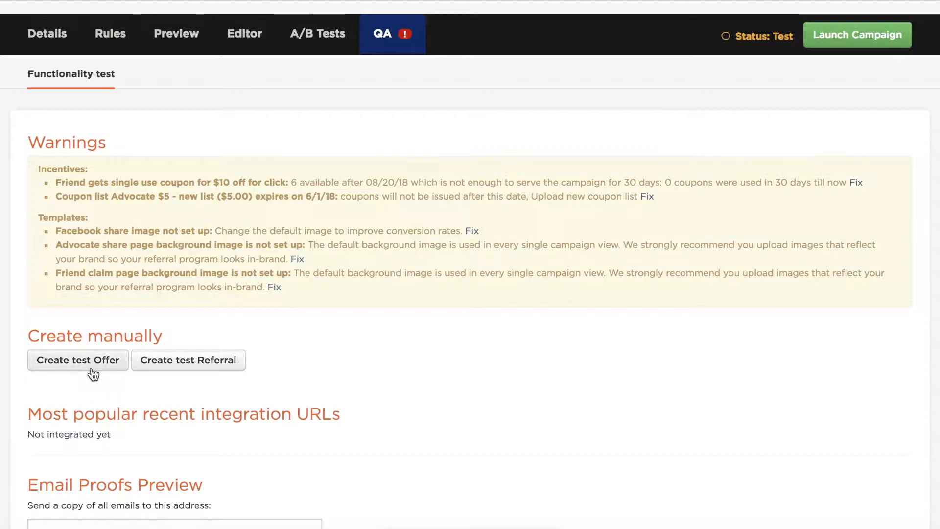
Start a manual test offer, bringing up the prefilled New Purchase form with subtotal 100.
left_click(79, 360)
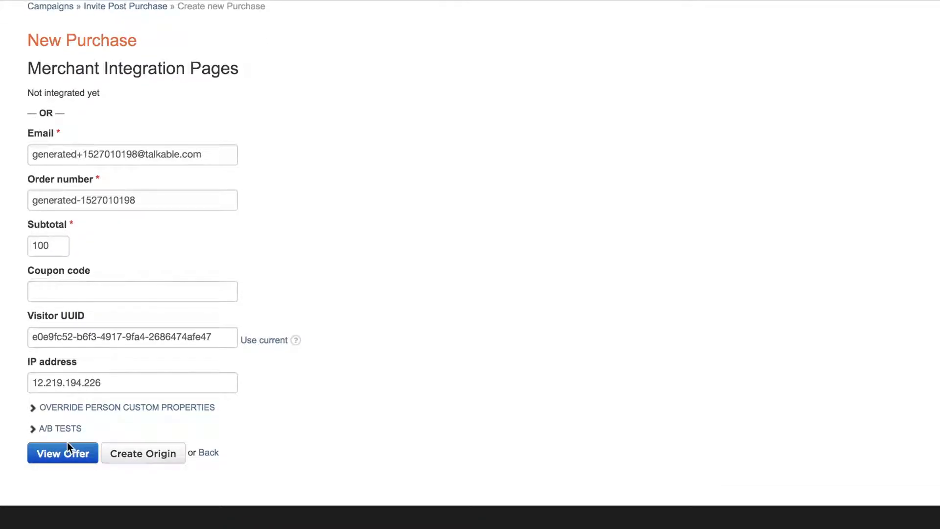
mouse_move(140, 184)
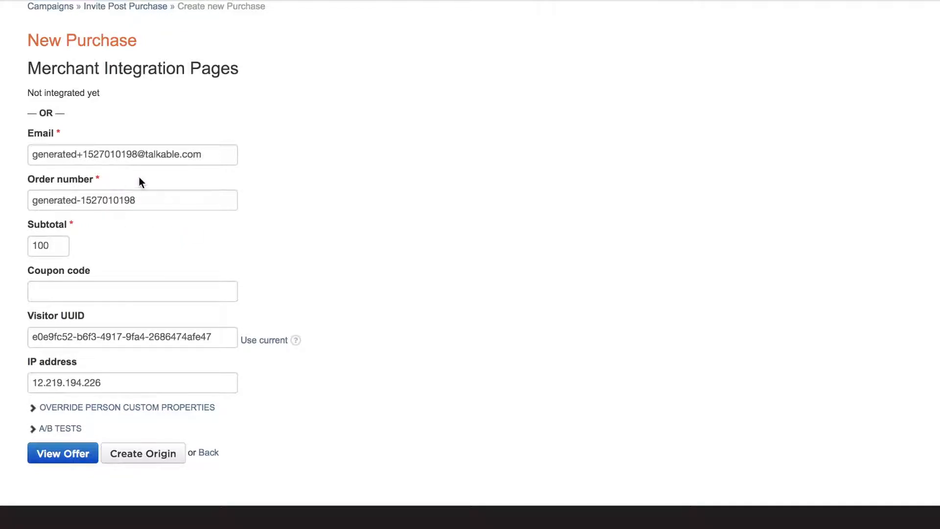
left_click(87, 199)
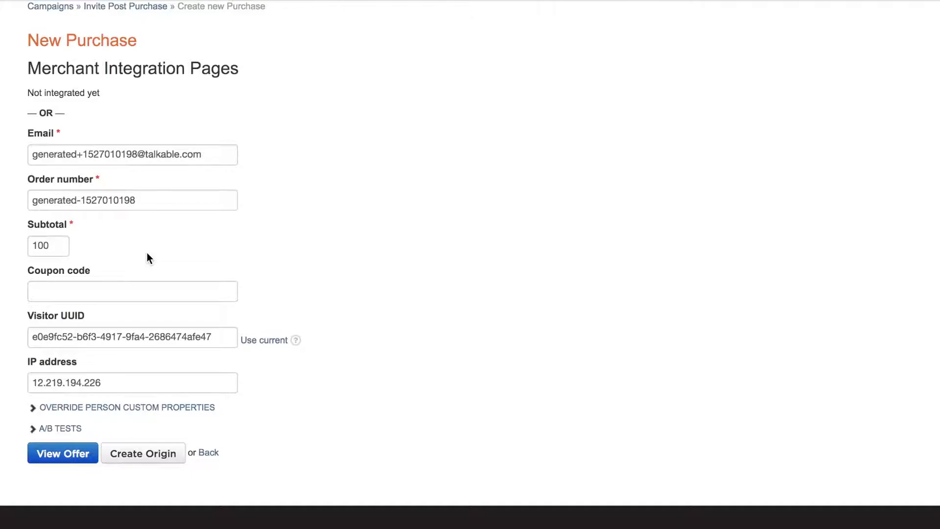
mouse_move(19, 267)
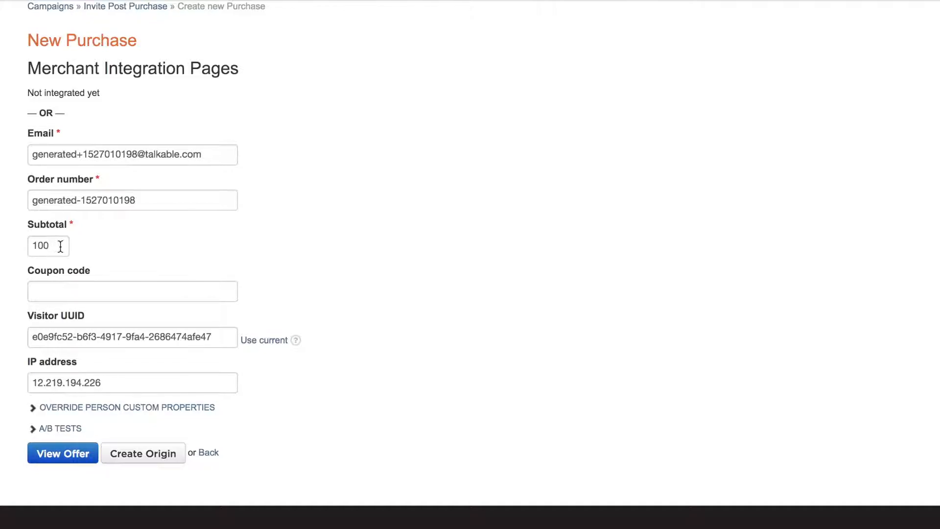
mouse_move(59, 245)
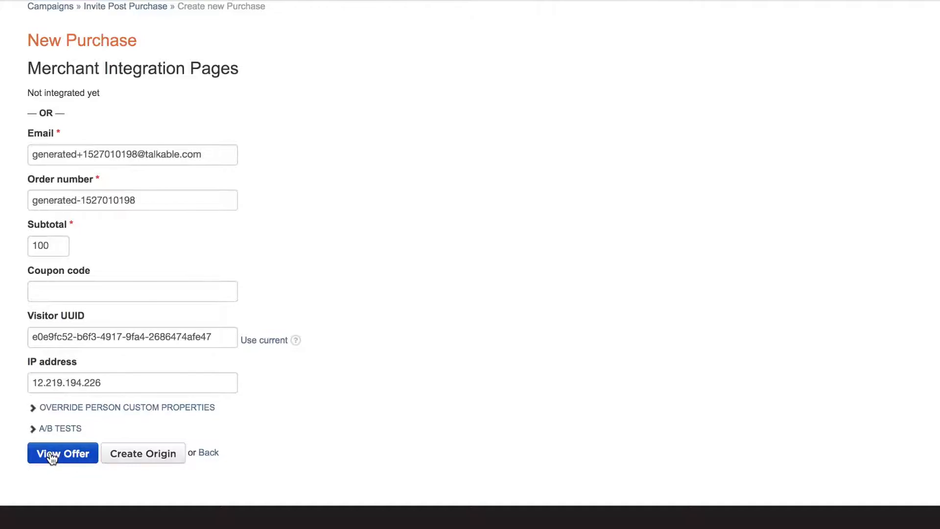
View the test offer and send its Share via Email referral to the friend's talkable Gmail address.
left_click(62, 453)
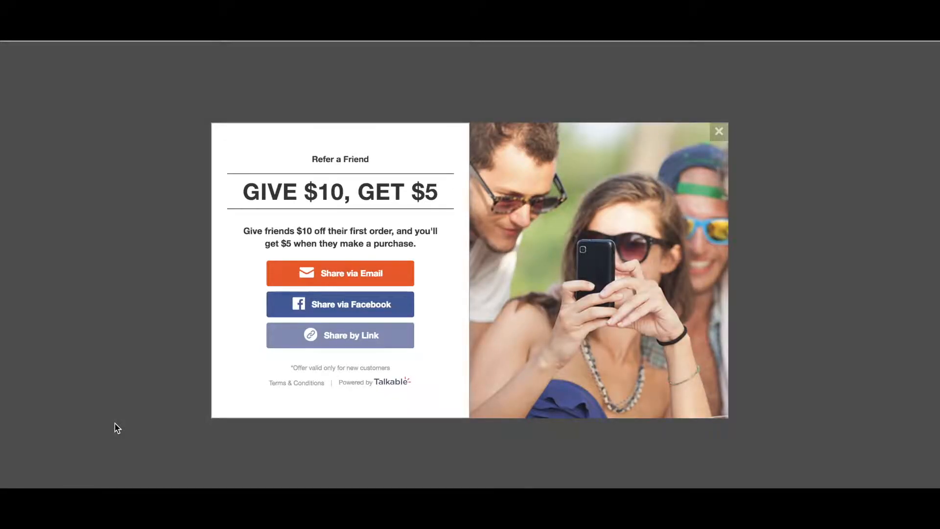
mouse_move(263, 394)
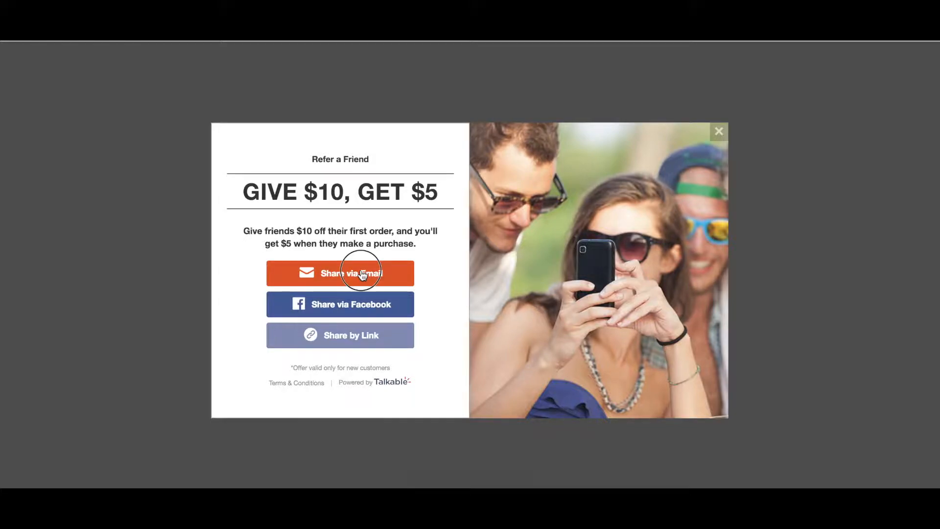
left_click(356, 273)
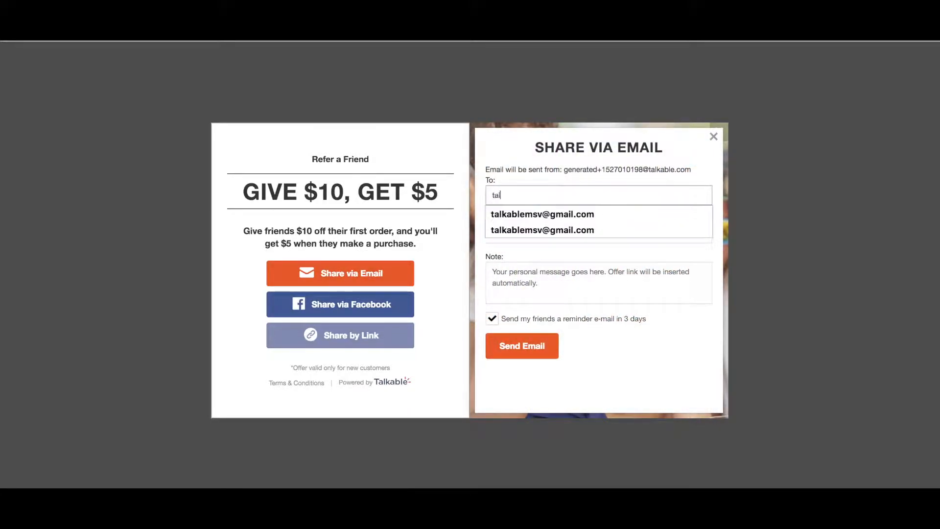
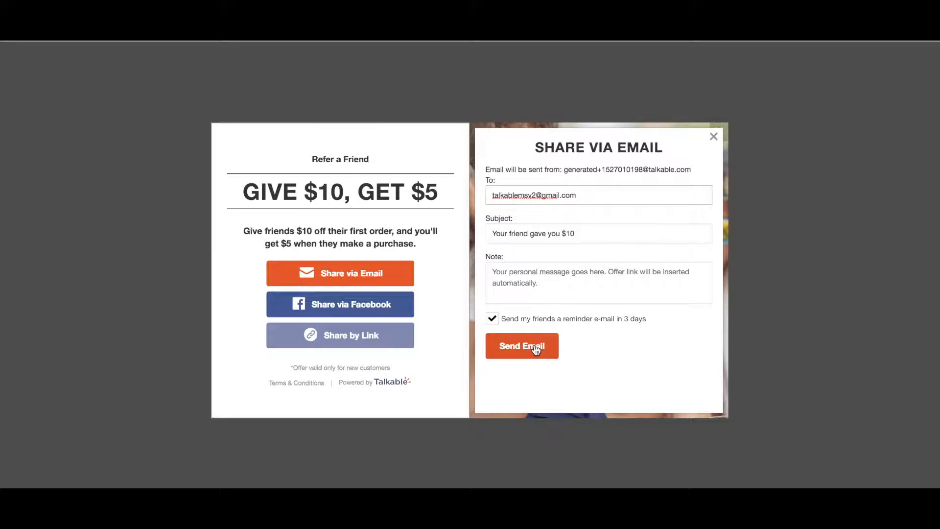
left_click(522, 346)
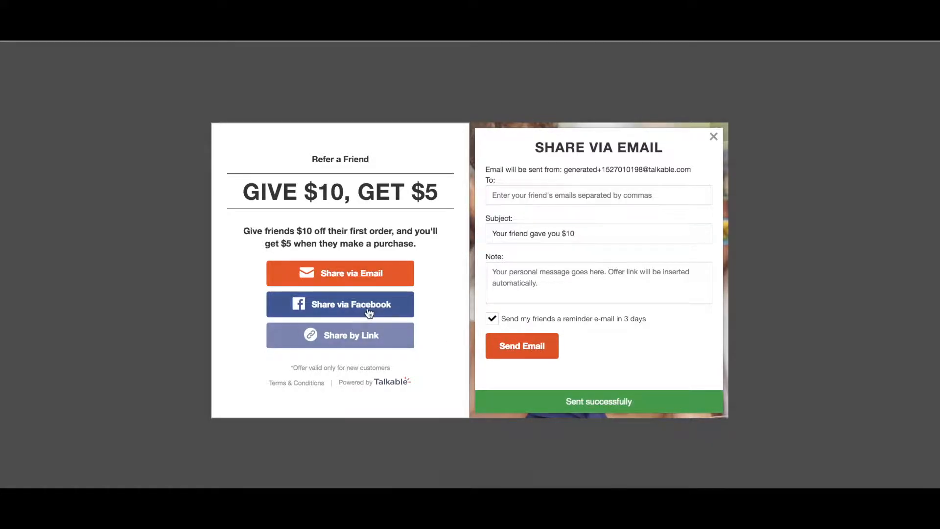
Try and cancel the Facebook share, then reveal the advocate's personal share link.
left_click(341, 304)
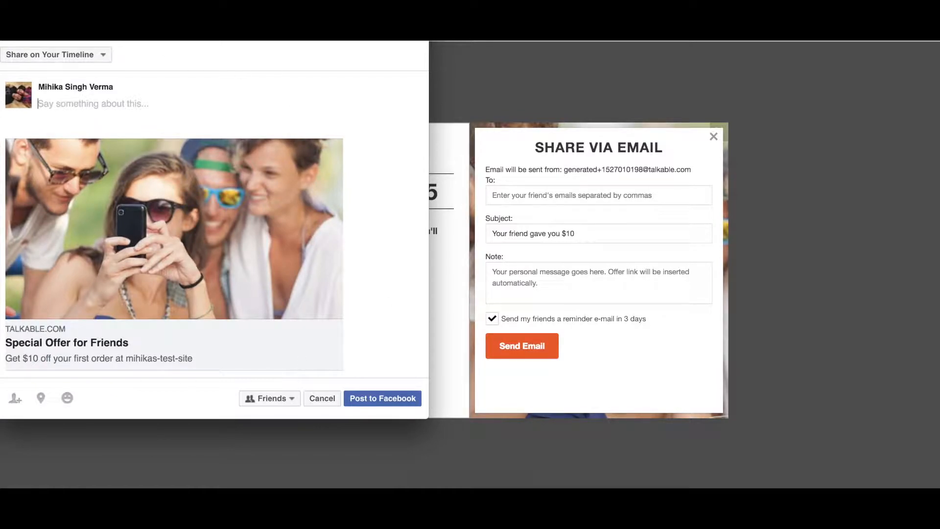
left_click(321, 397)
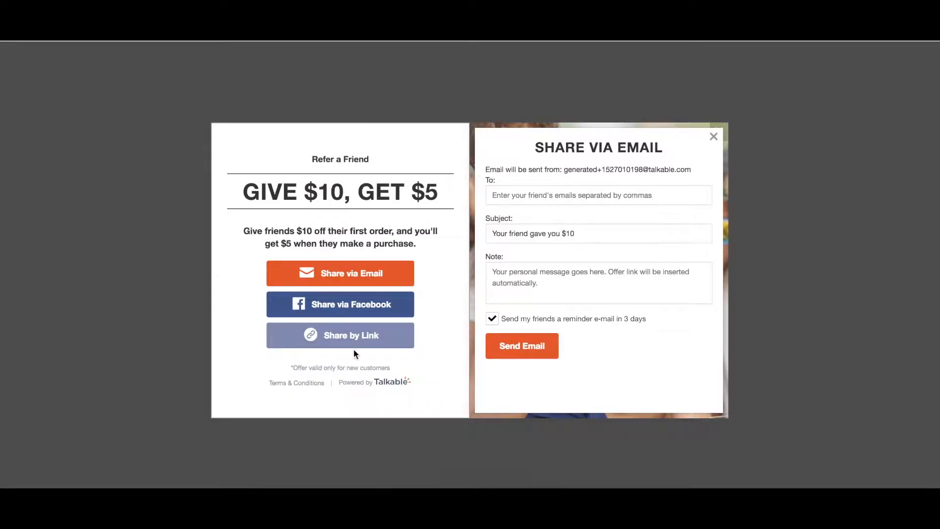
left_click(340, 335)
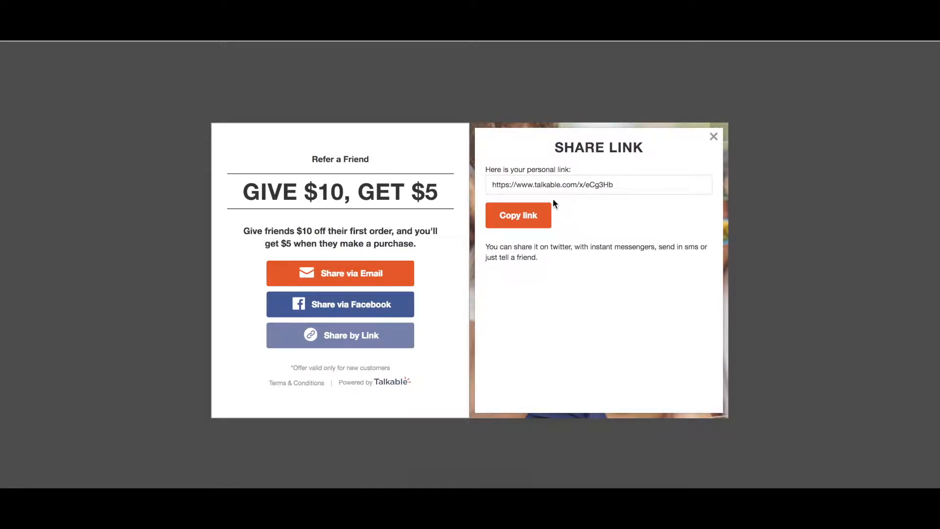
mouse_move(539, 190)
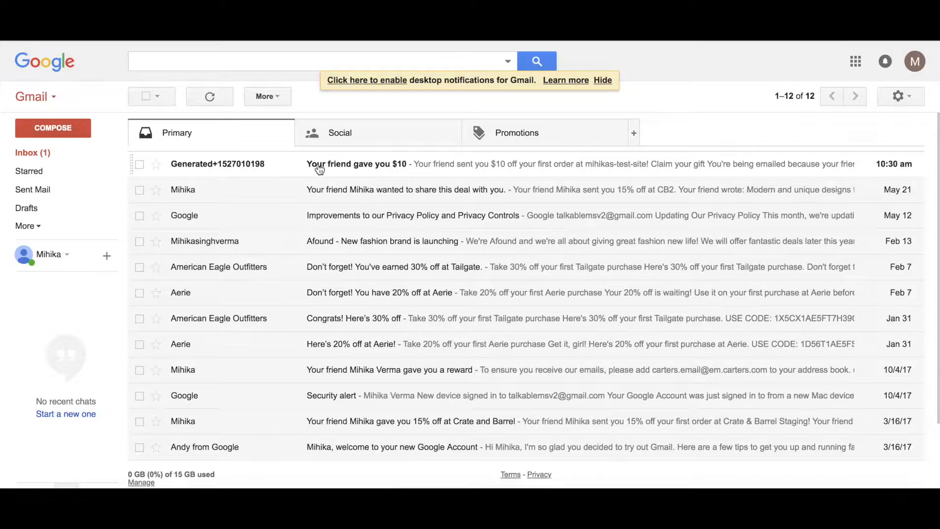
Read the friend's 'Your friend gave you $10' Gmail message with images and claim the gift.
left_click(358, 164)
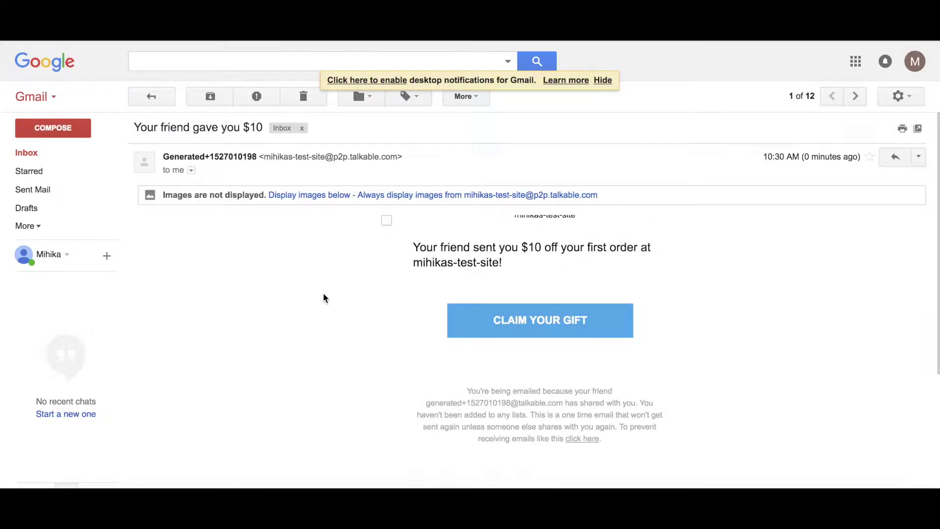
left_click(310, 195)
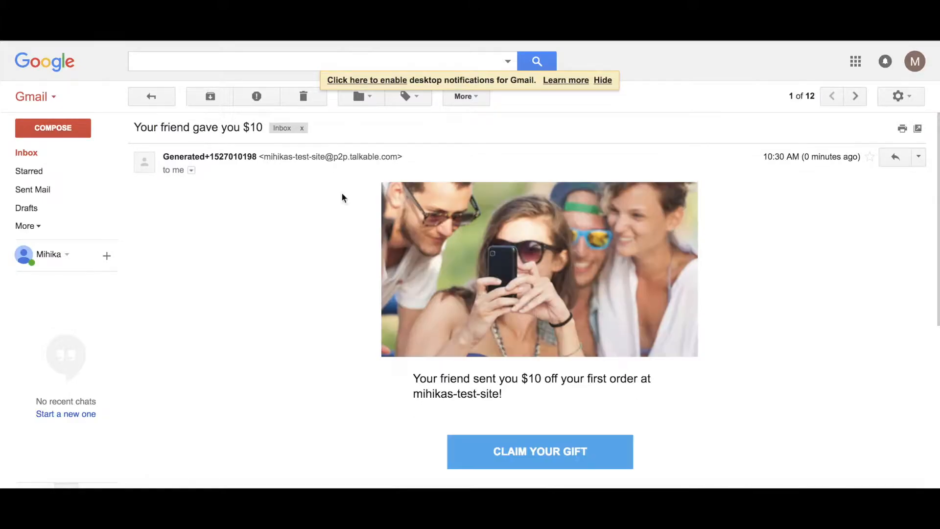
scroll("down", 3)
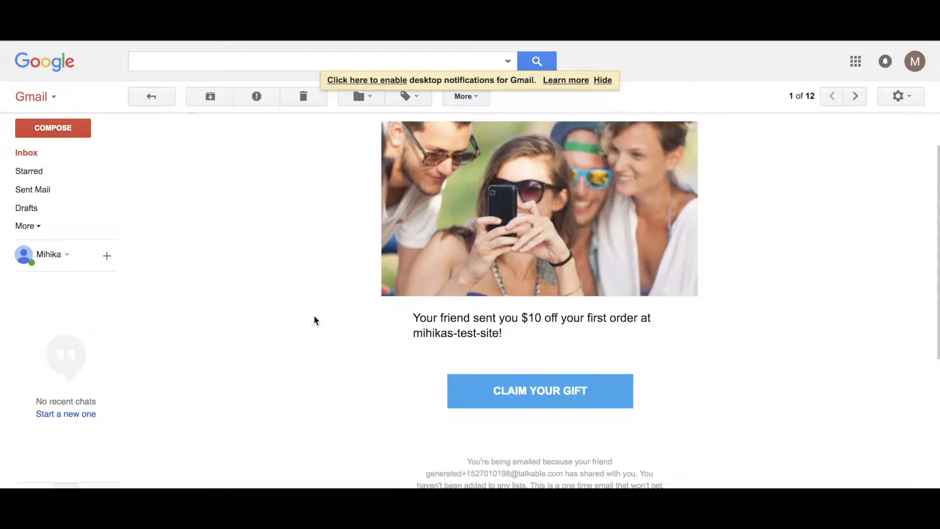
mouse_move(553, 350)
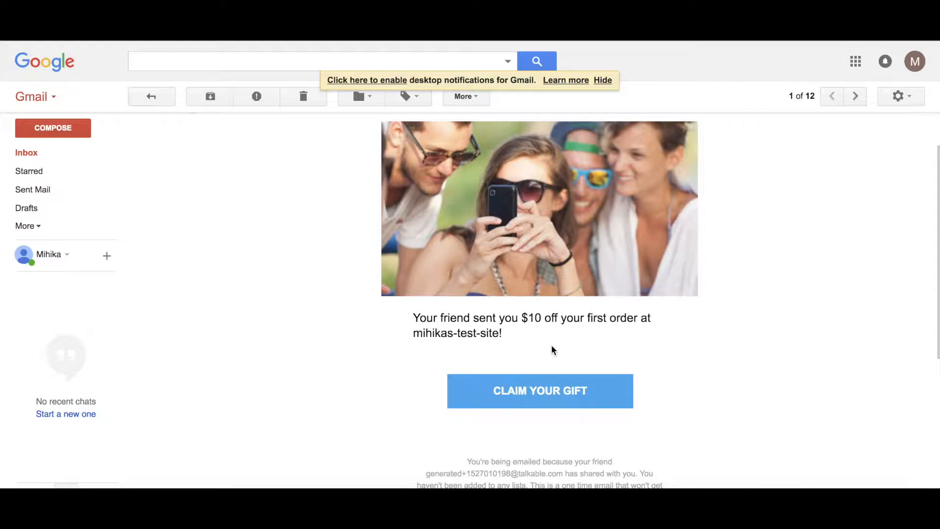
left_click(540, 391)
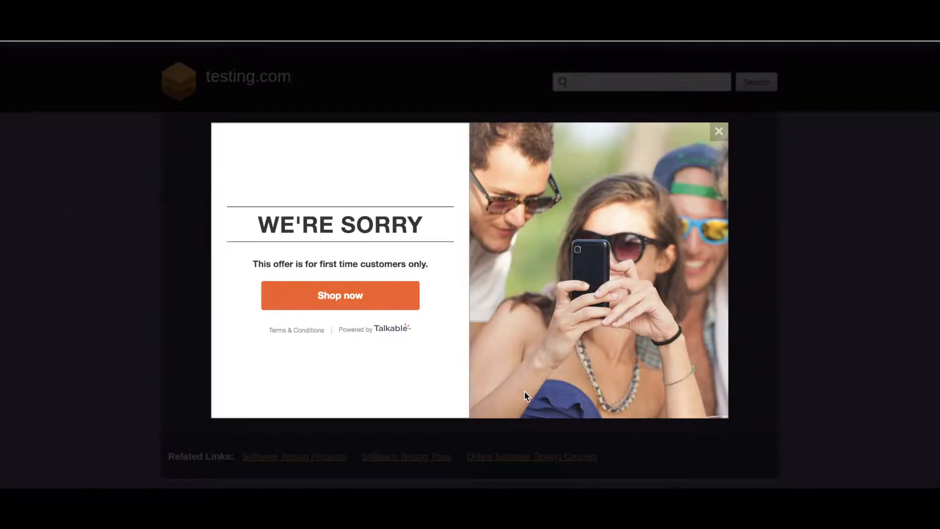
mouse_move(639, 73)
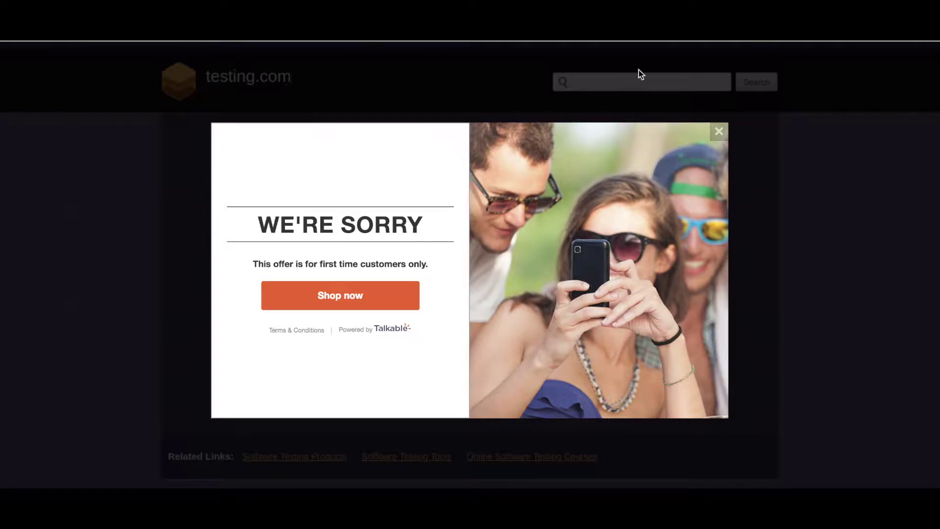
mouse_move(611, 302)
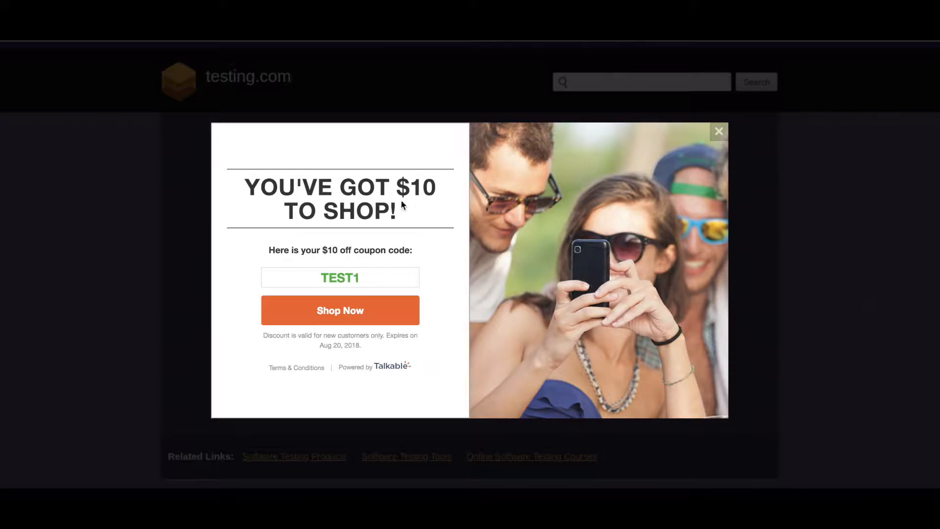
mouse_move(340, 282)
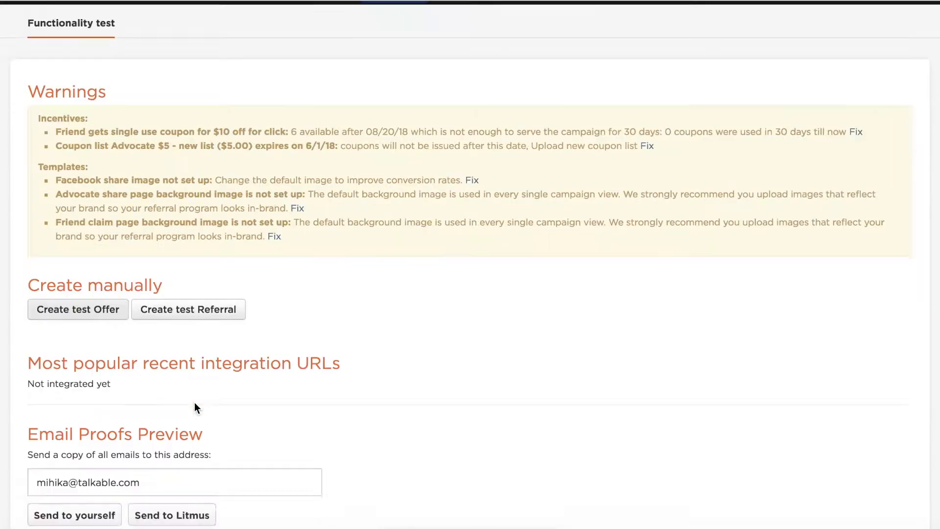
Scroll the functionality test page down to the Create manually options.
scroll("down", 3)
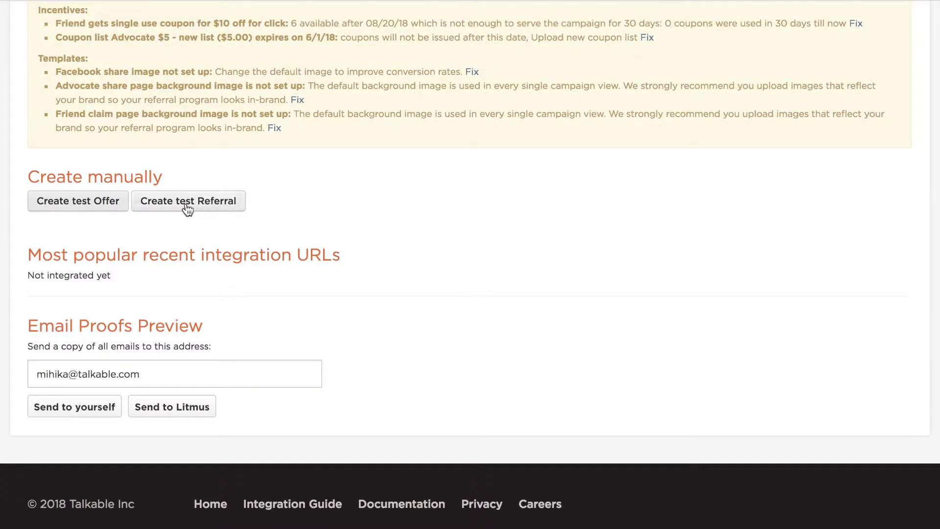
mouse_move(200, 209)
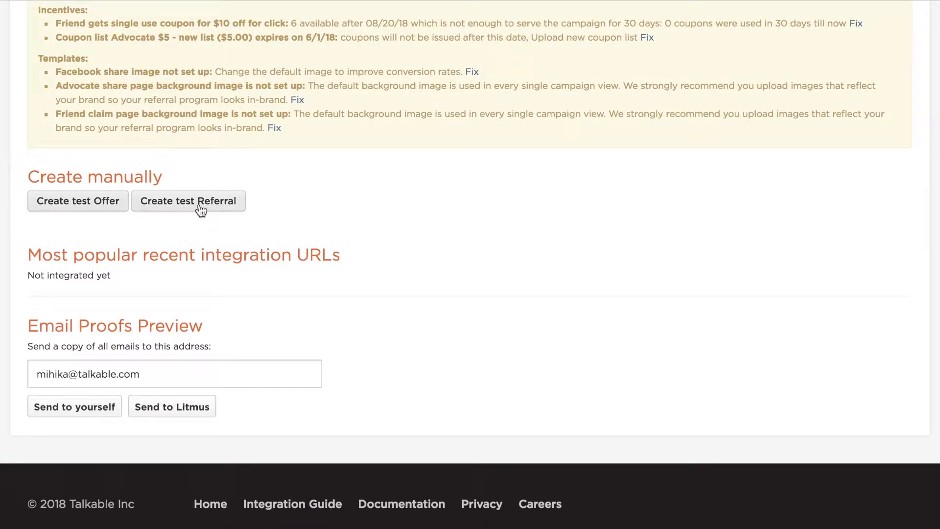
Create a manual test referral as a new order for the advocate's talkable Gmail address in the Invite campaign.
left_click(188, 201)
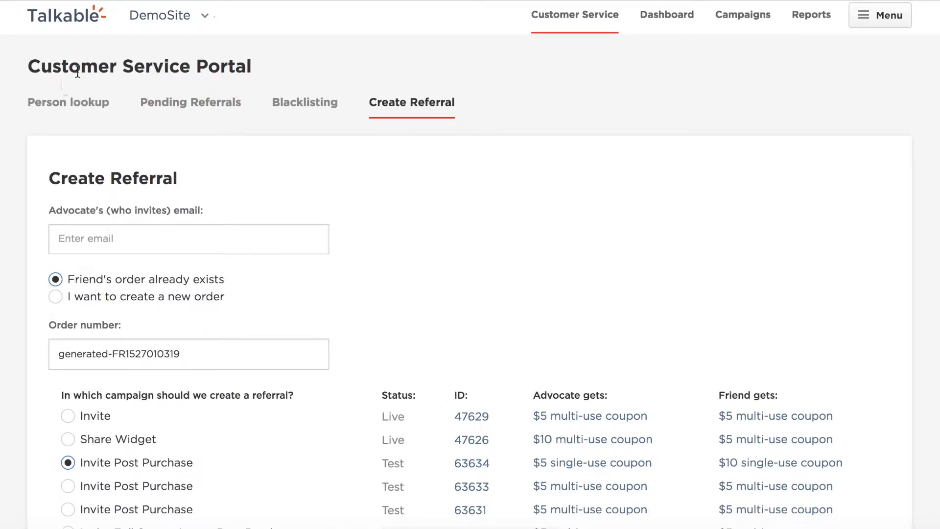
mouse_move(477, 83)
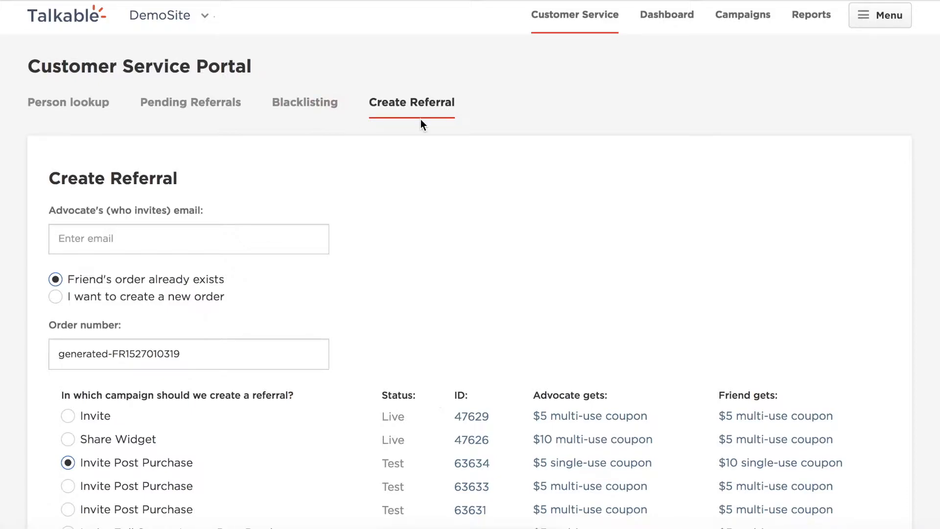
mouse_move(459, 137)
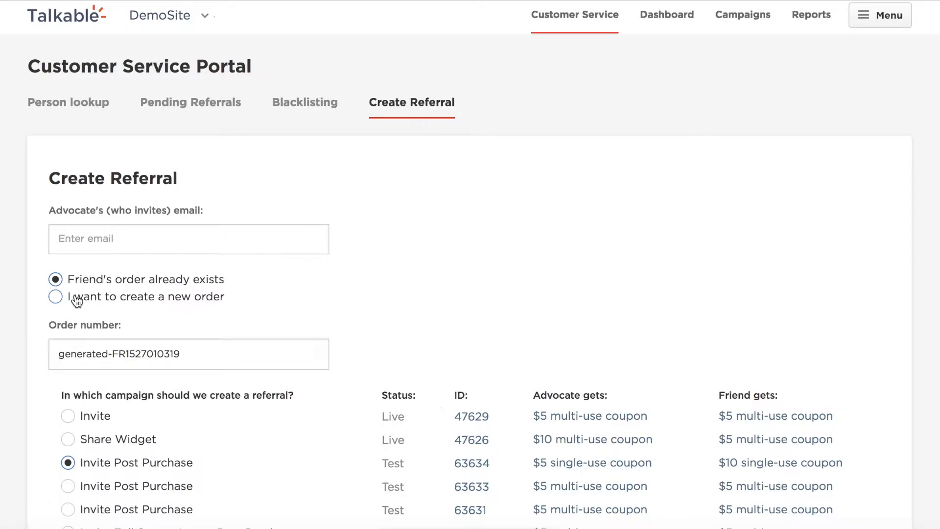
left_click(54, 297)
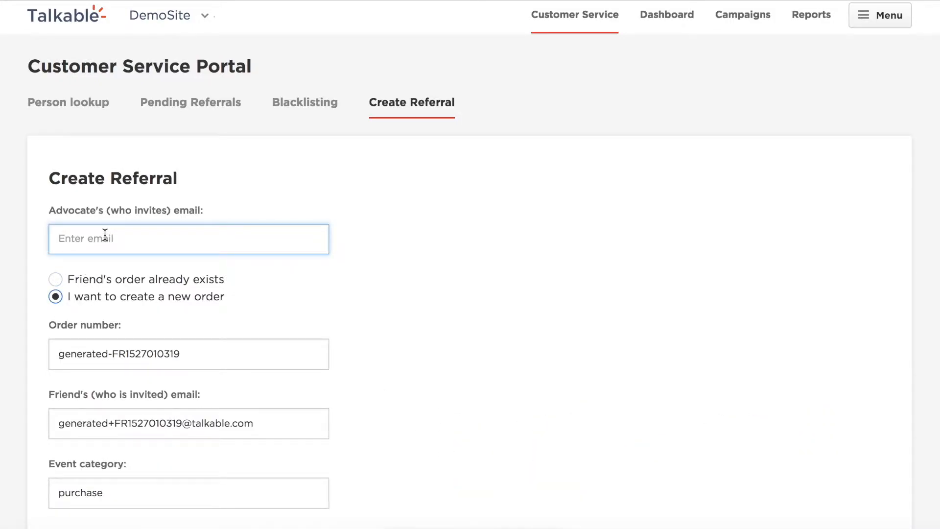
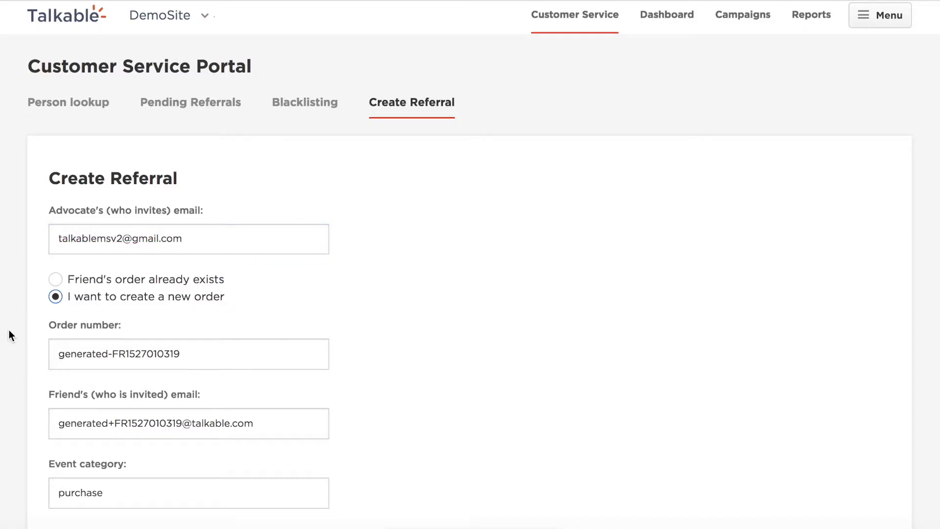
scroll("down", 3)
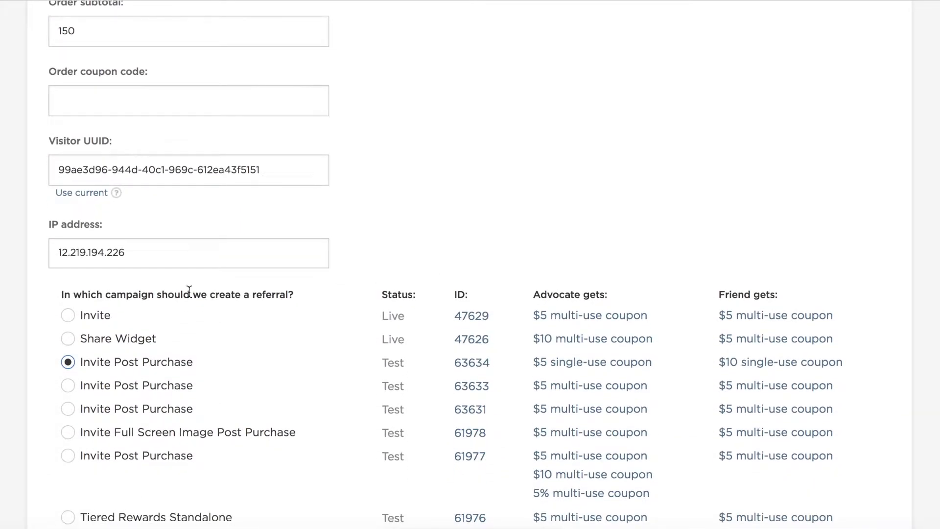
left_click(67, 315)
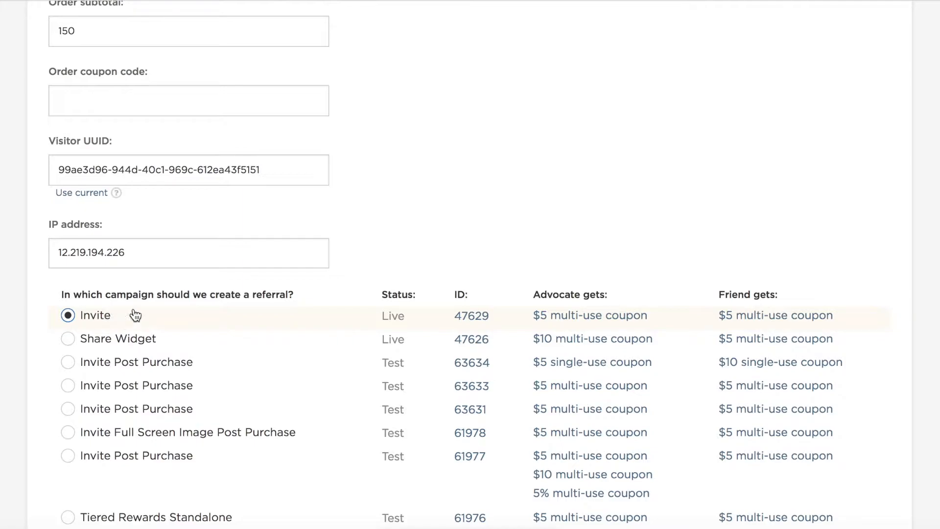
scroll("down", 3)
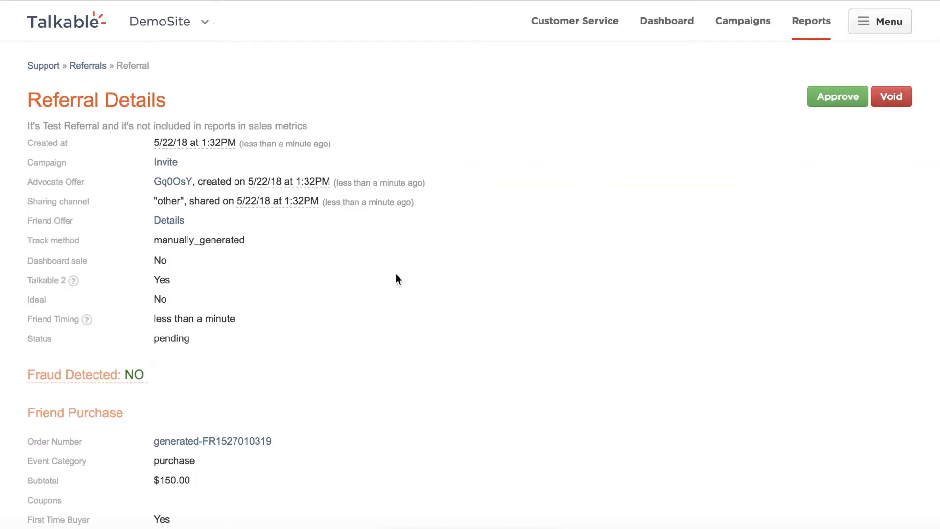
Approve the pending test referral and select the advocate email beside the paid $5 AD_5_OFF reward.
scroll("down", 3)
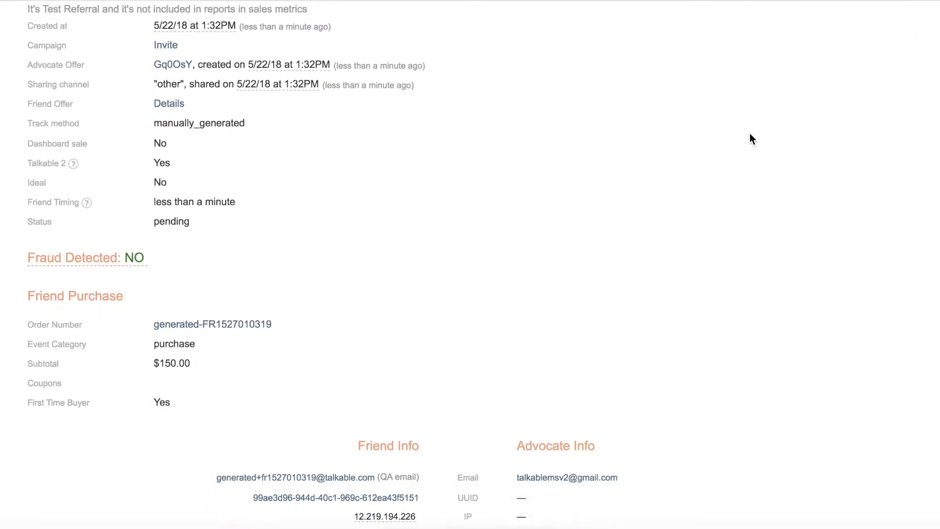
scroll("down", 3)
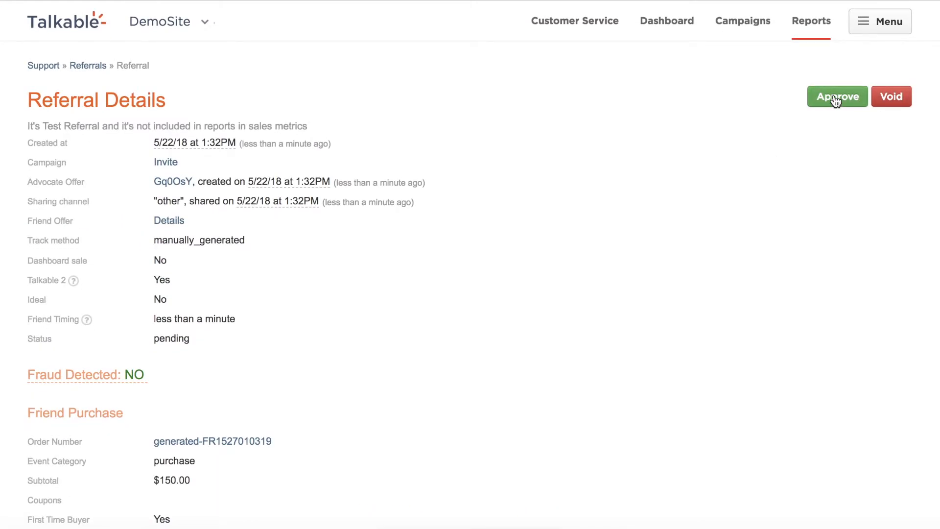
left_click(837, 96)
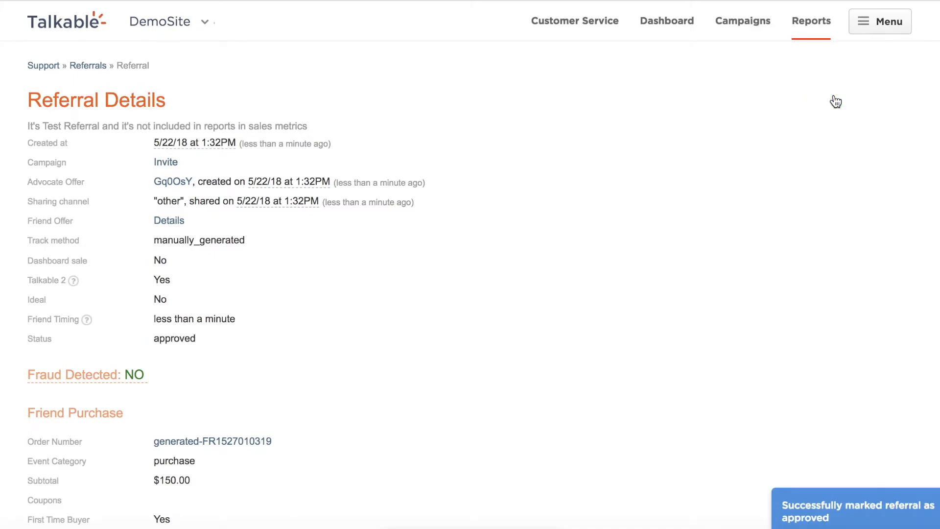
mouse_move(720, 193)
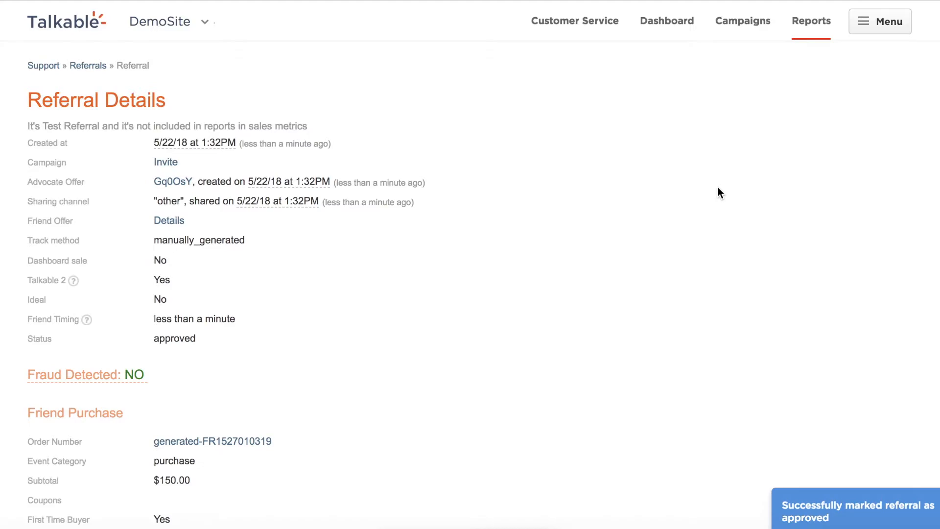
scroll("down", 3)
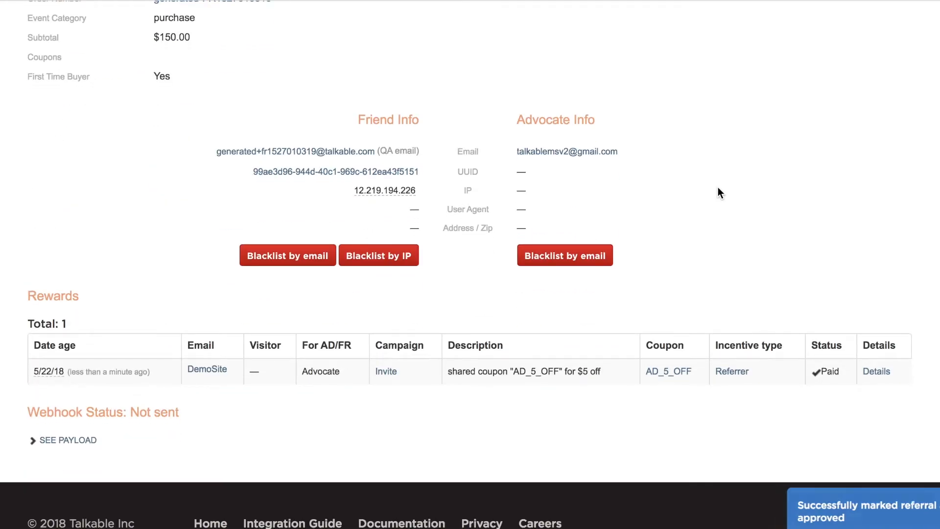
double_click(531, 151)
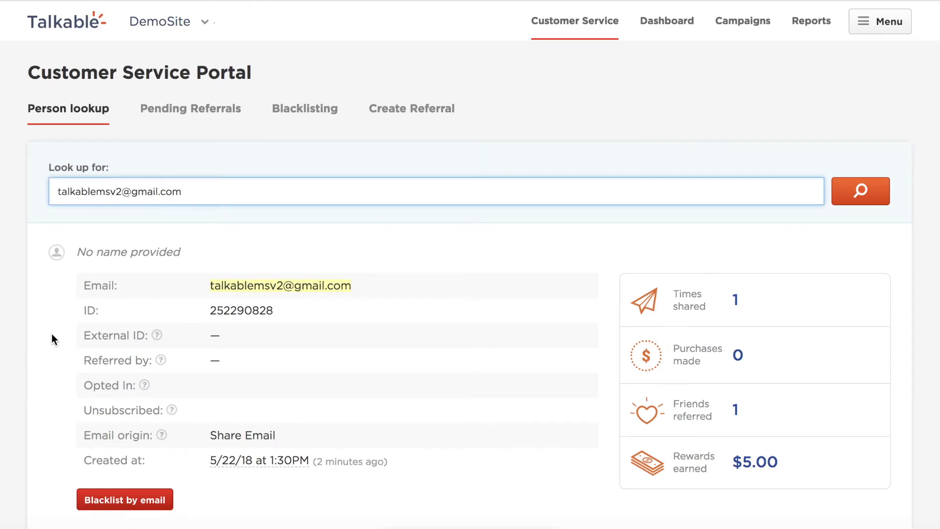
Scroll the advocate's person lookup to the shares, friends referred and $5.00 rewards summary.
scroll("down", 3)
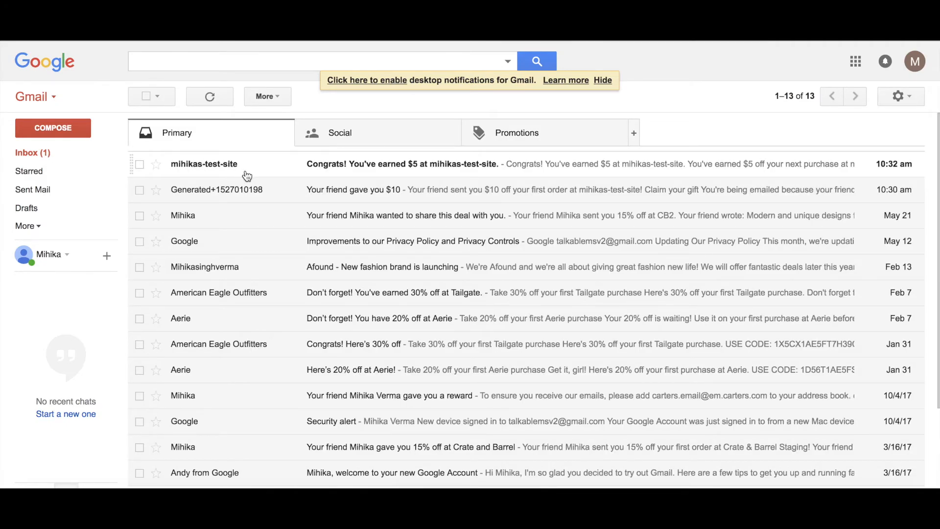
mouse_move(221, 169)
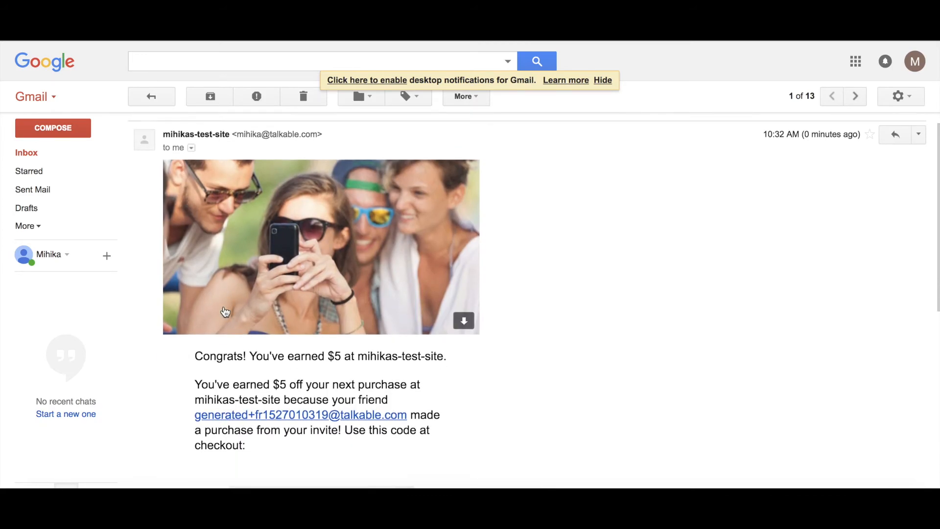
Scroll the opened 'Congrats! You've earned $5' email down to the AD_5_OFF coupon code.
scroll("down", 3)
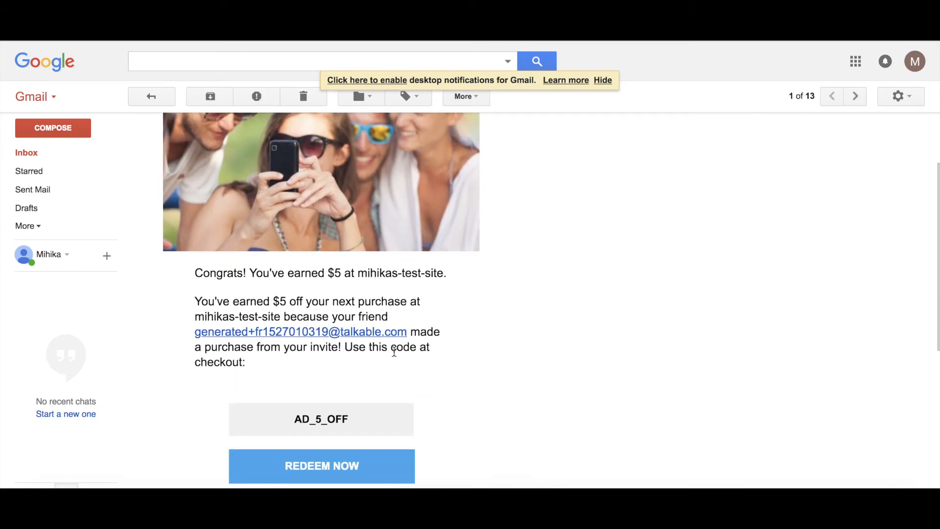